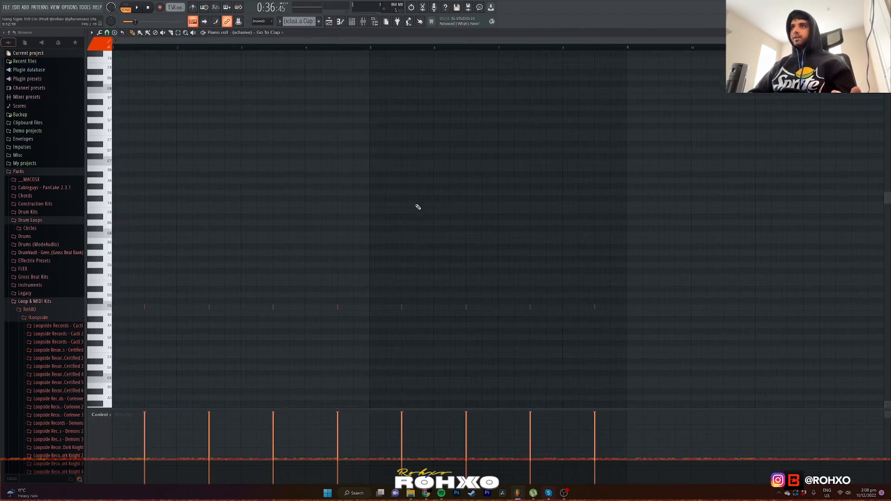
Step: Switch the Piano Roll to the Go To Clap pattern to show its on-beat claps
click(141, 8)
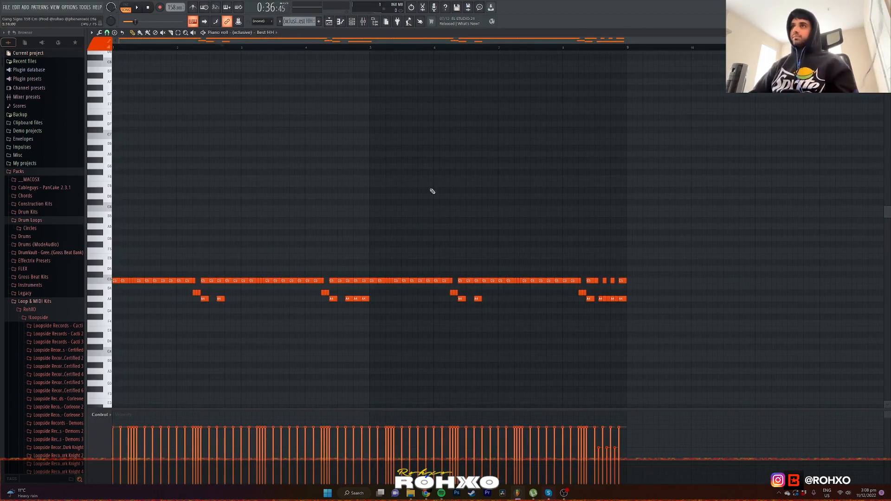
mouse_move(435, 197)
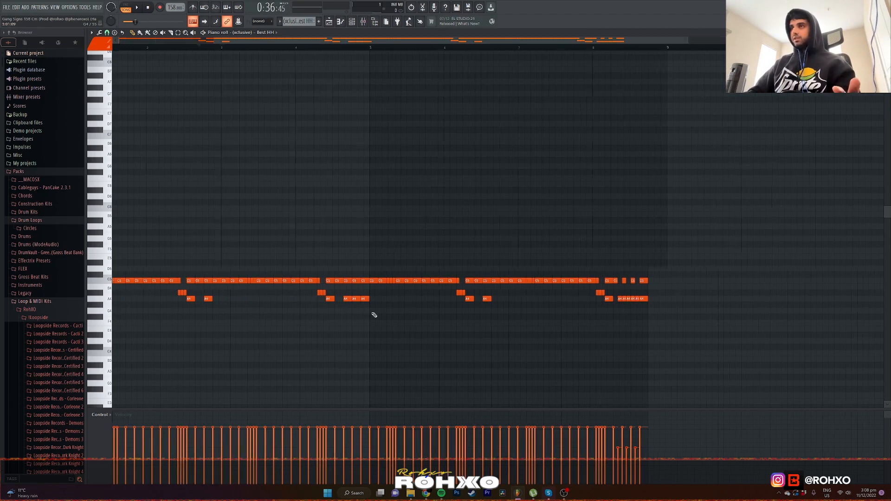
Step: Pick a different snap resolution from the Piano Roll grid snap dropdown
click(107, 33)
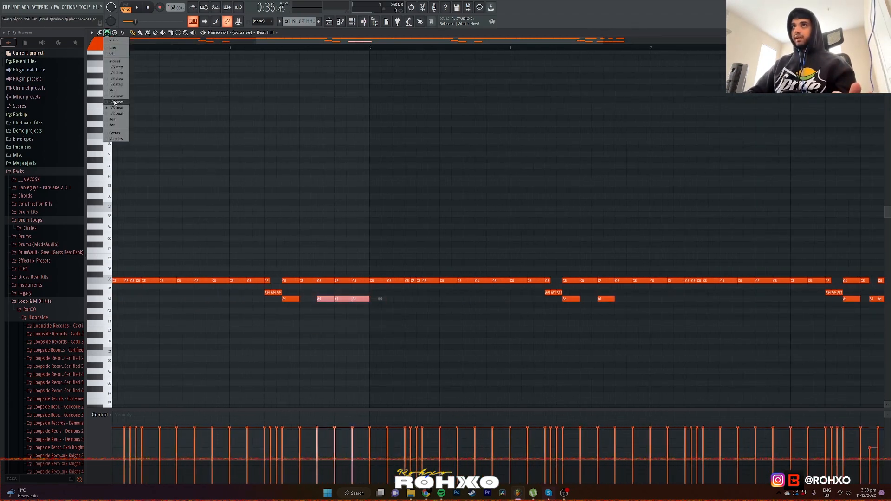
click(115, 101)
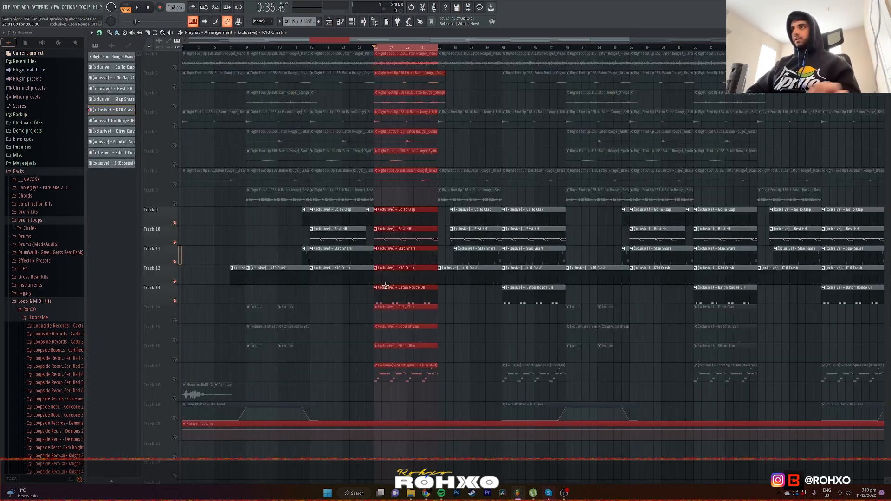
Step: Double-click the Baton Rouge OH clip in the Playlist to open its notes
double_click(386, 287)
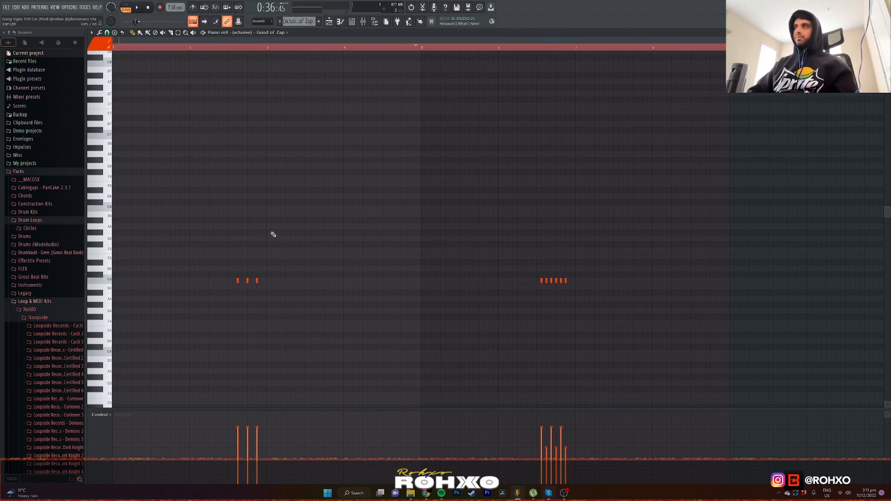
Step: Switch the Piano Roll to the Good of Zap pattern with its two zap bursts
click(144, 8)
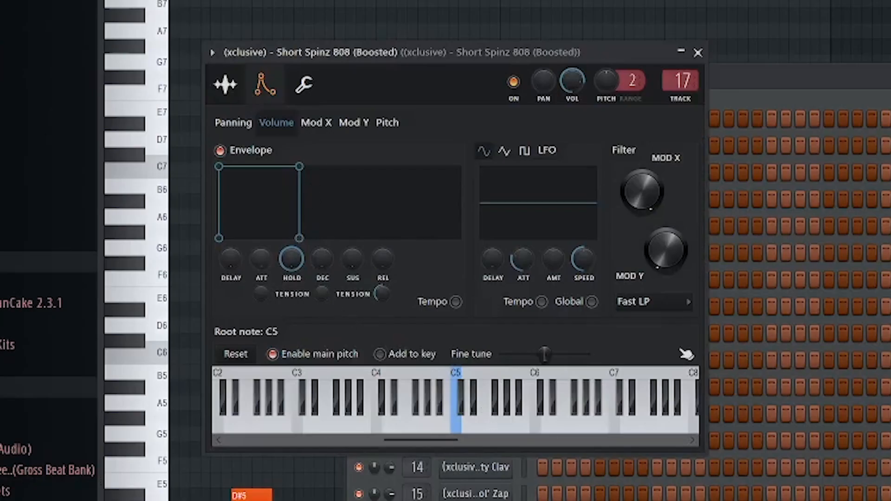
Step: Close the Short Spinz 808 (Boosted) settings window to reveal its sliding bassline
click(698, 52)
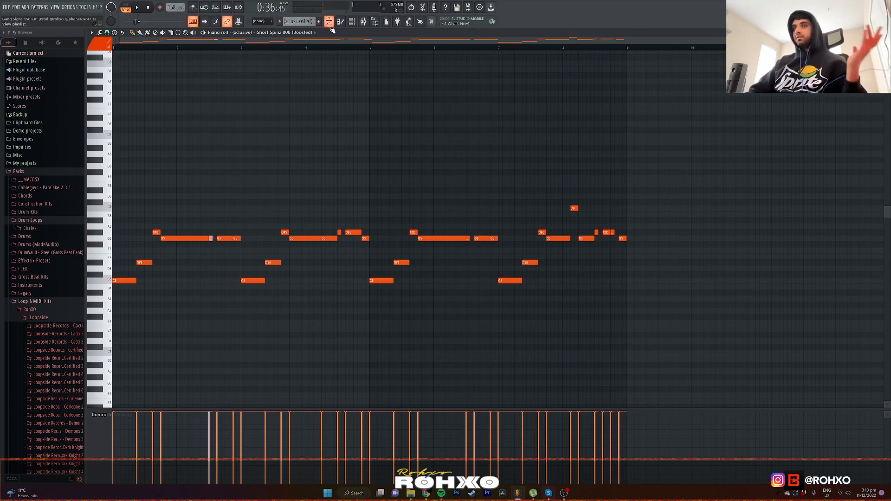
click(328, 22)
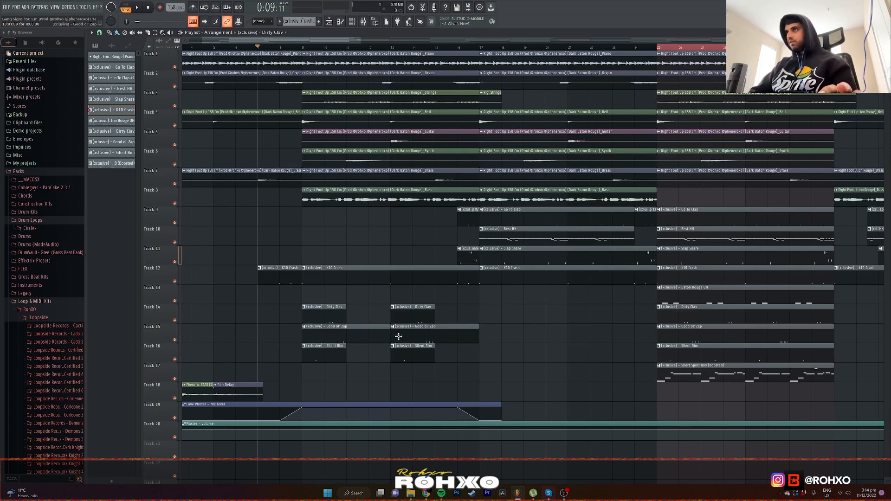
mouse_move(700, 338)
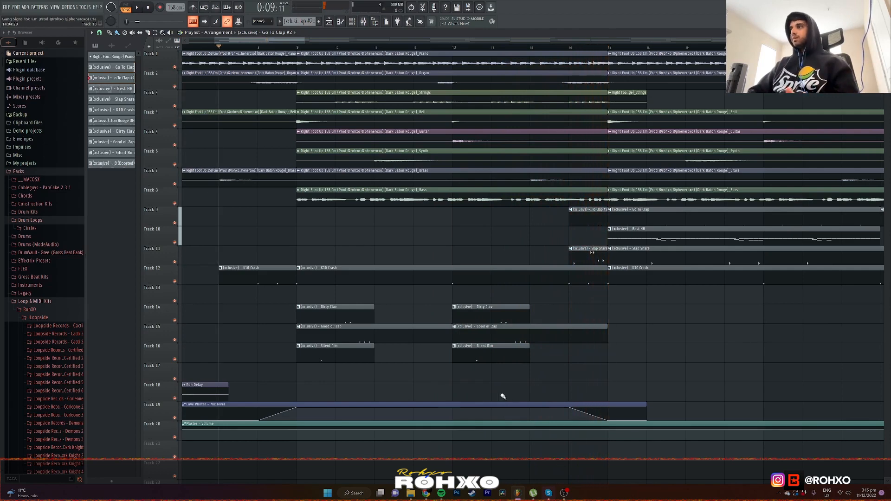
click(349, 22)
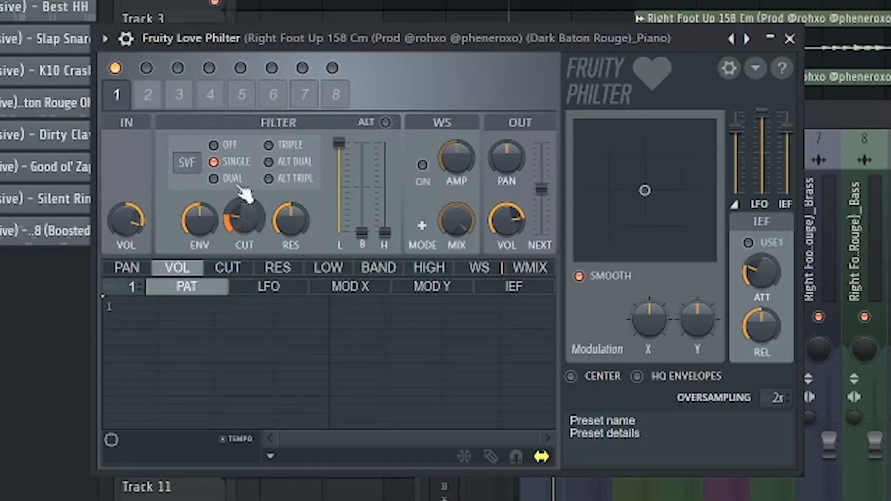
click(789, 38)
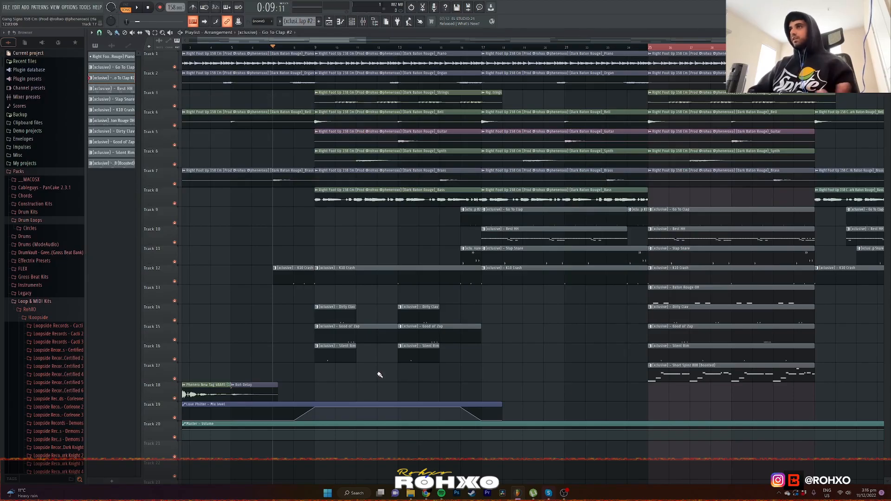